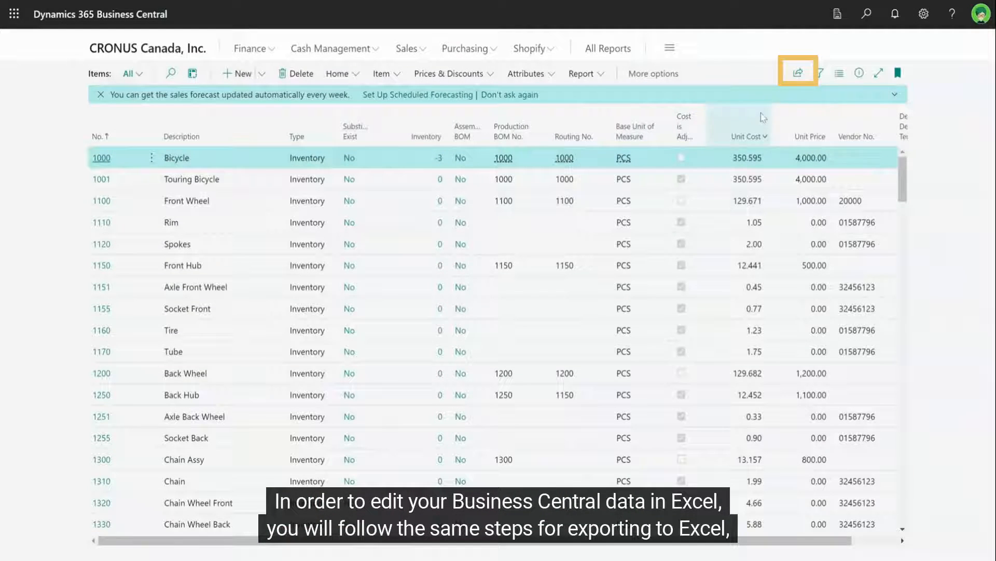
Download the Items list as an editable Excel workbook via Share > Edit in Excel
left_click(799, 73)
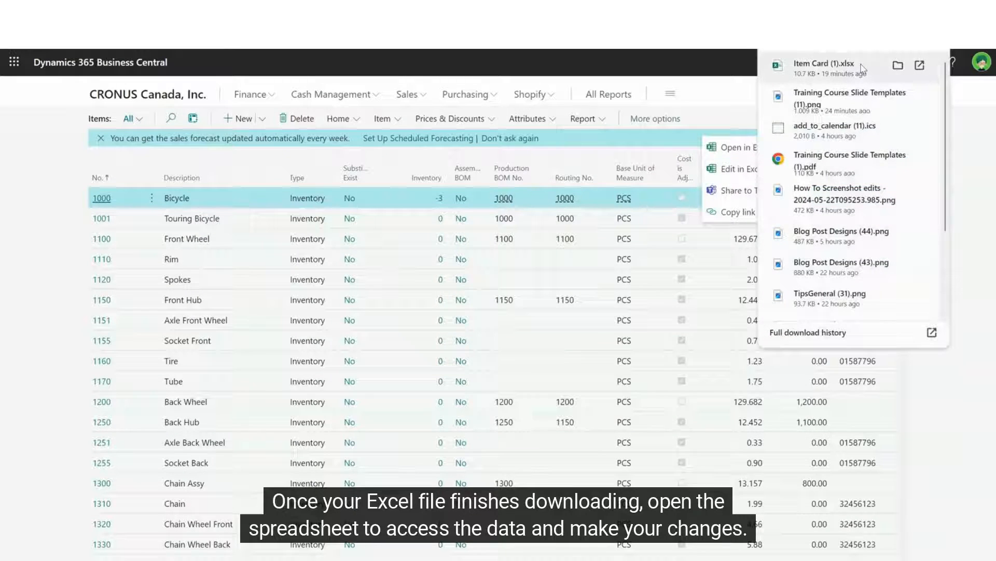
left_click(825, 63)
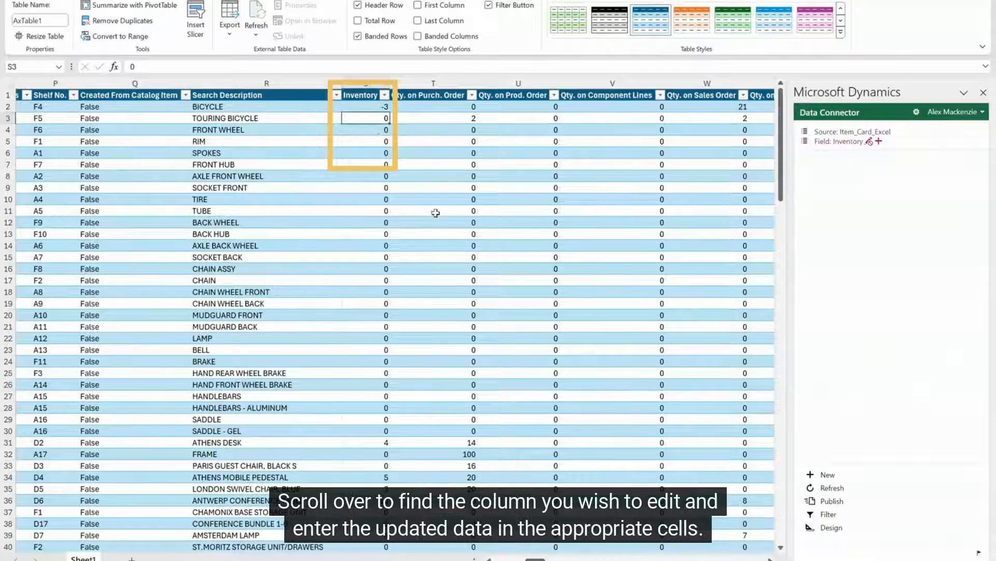